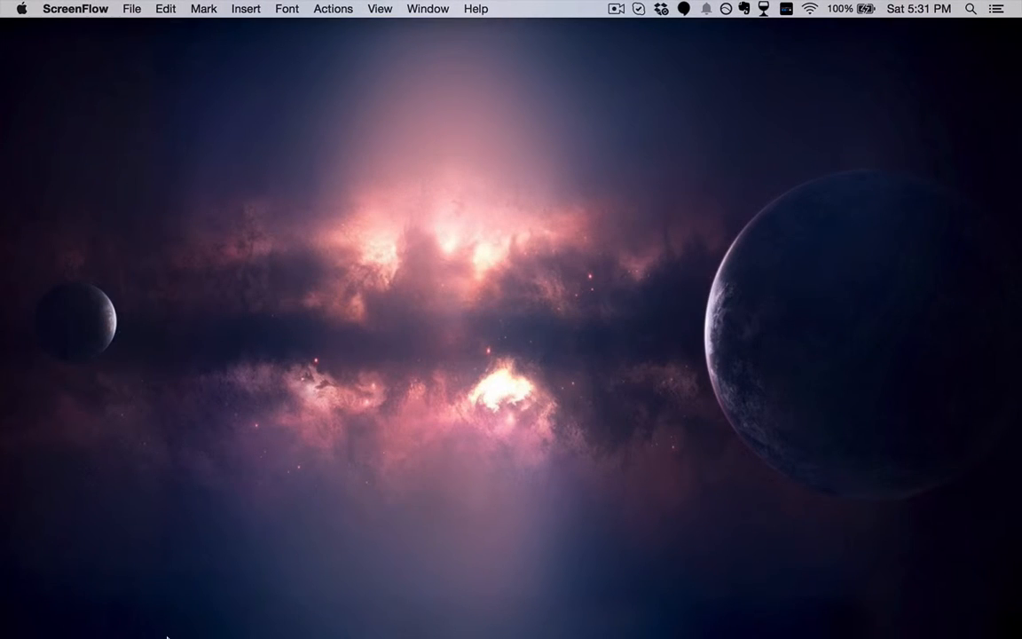
# - Launch Estill Voiceprint Plus from the Dock and centre the new Untitled recording window
pyautogui.click(142, 610)
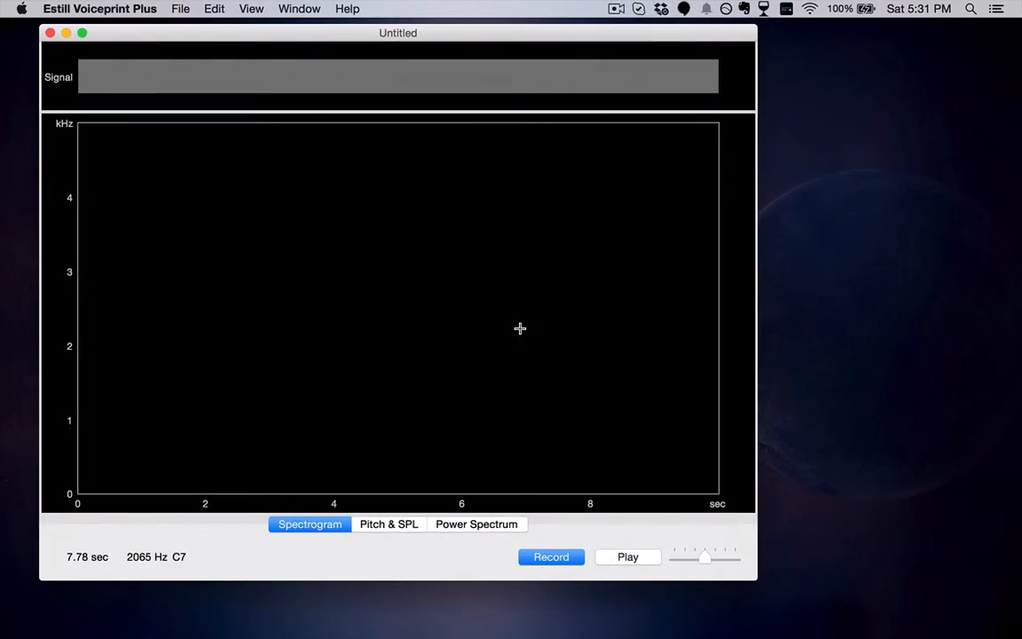
pyautogui.moveTo(398, 33); pyautogui.dragTo(521, 71)
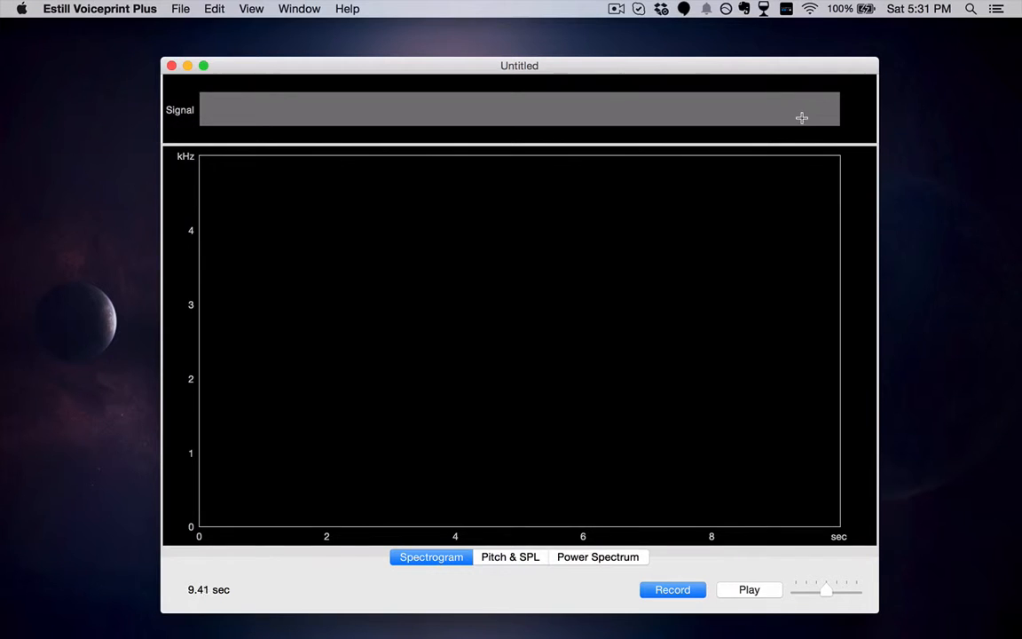
pyautogui.moveTo(794, 63)
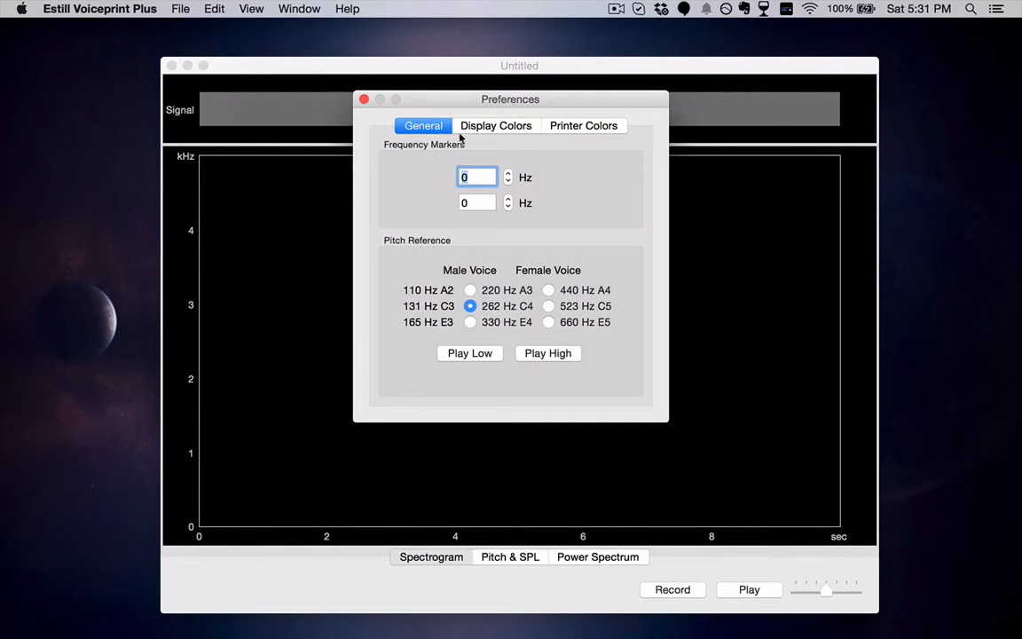
pyautogui.click(583, 125)
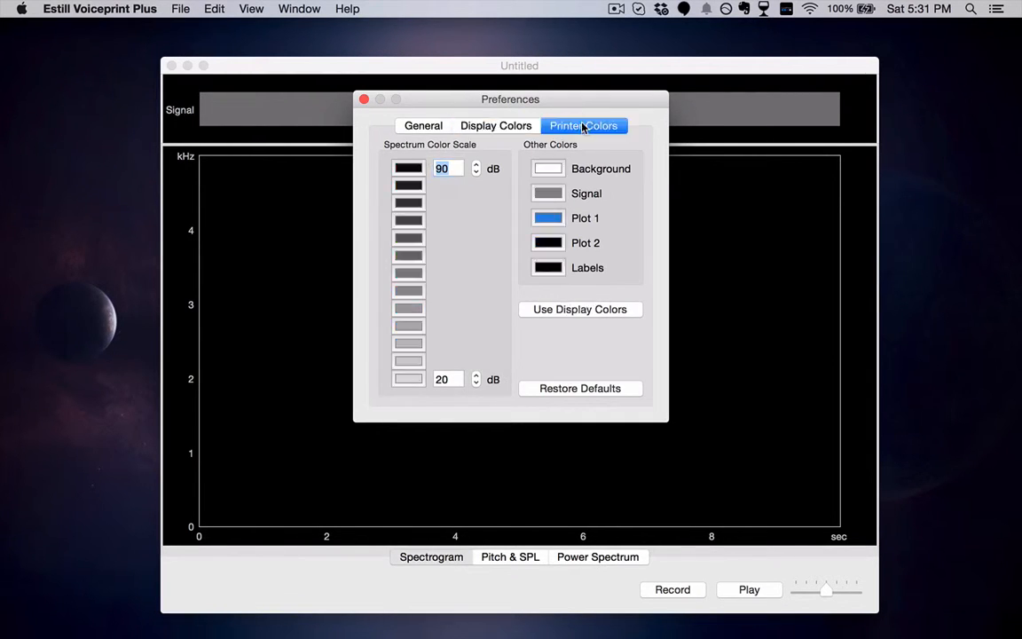
pyautogui.click(364, 98)
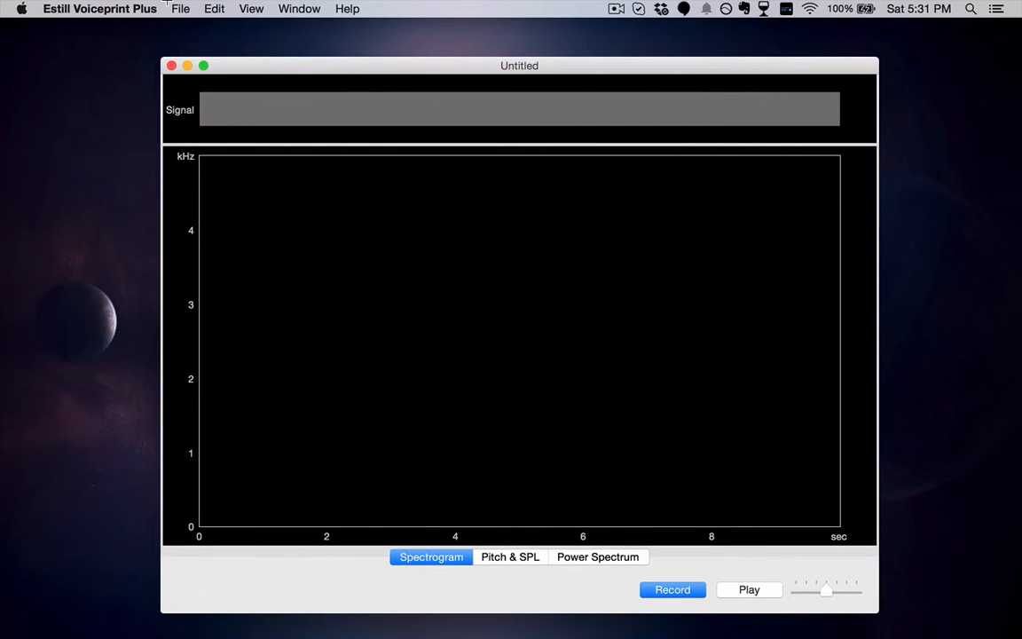
pyautogui.click(181, 8)
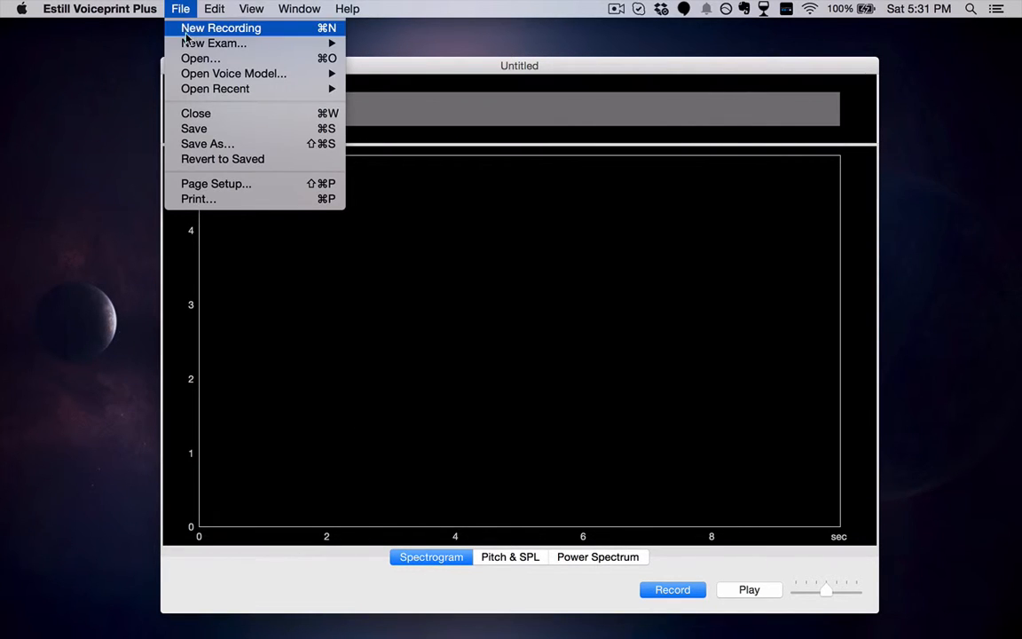
pyautogui.moveTo(234, 74)
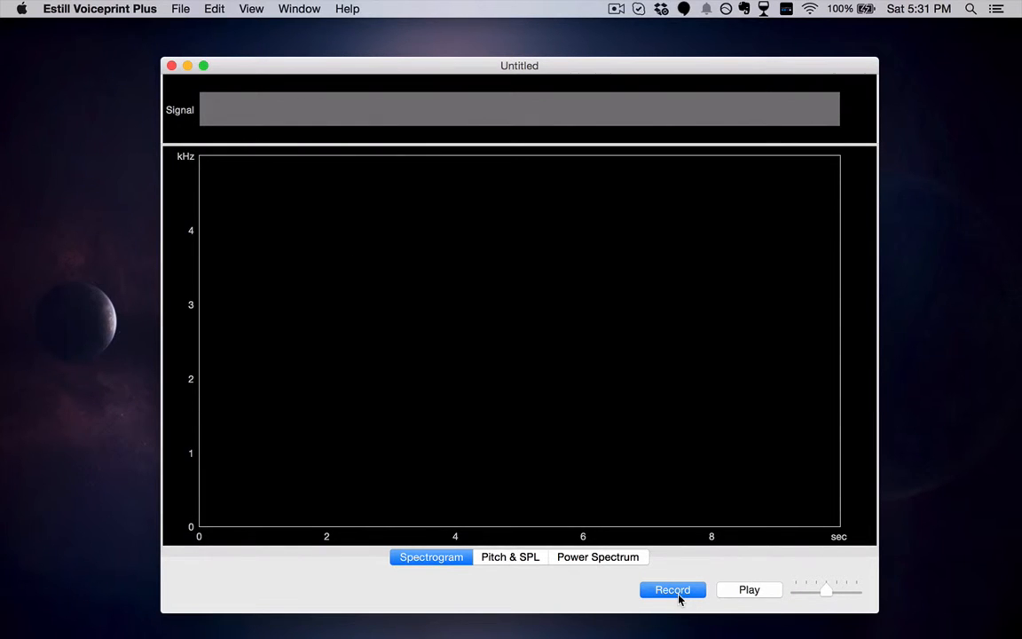
# - Record a roughly seven-second voice spectrogram, then close the Untitled document choosing Don't Save
pyautogui.click(673, 589)
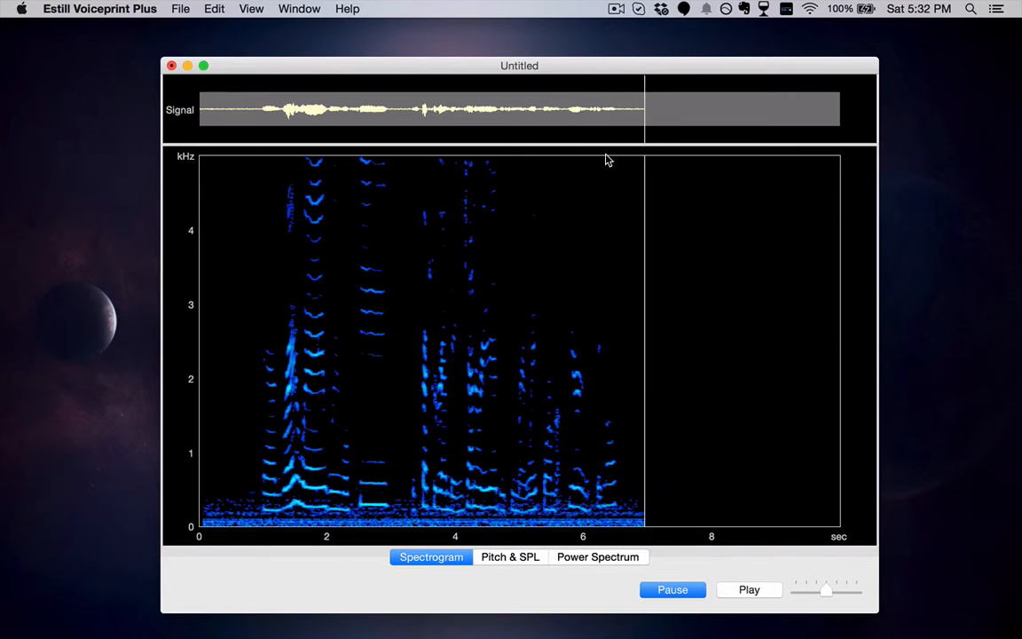
pyautogui.click(180, 8)
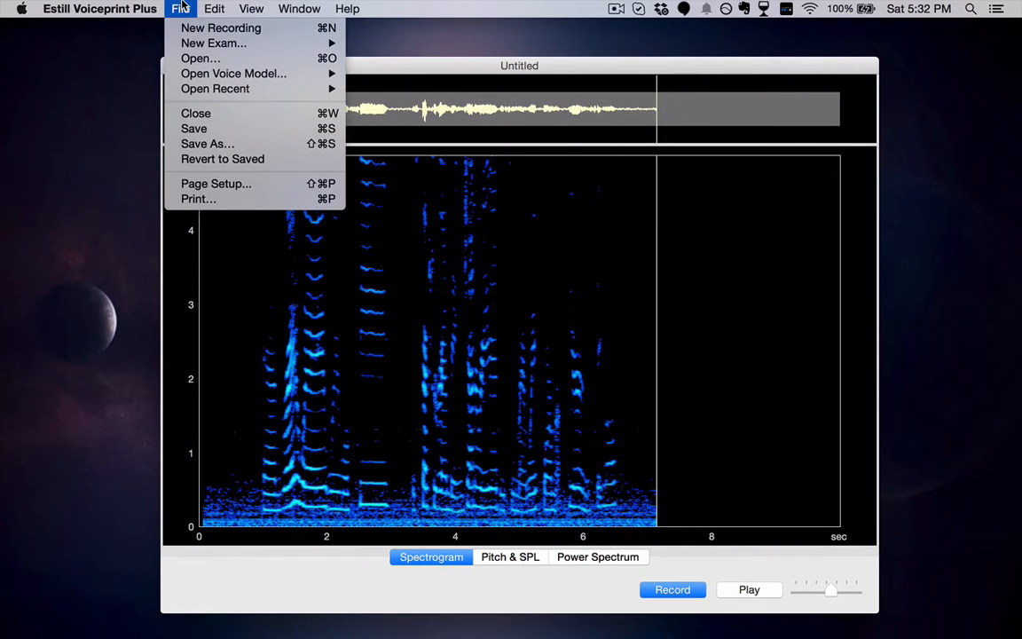
pyautogui.moveTo(194, 127)
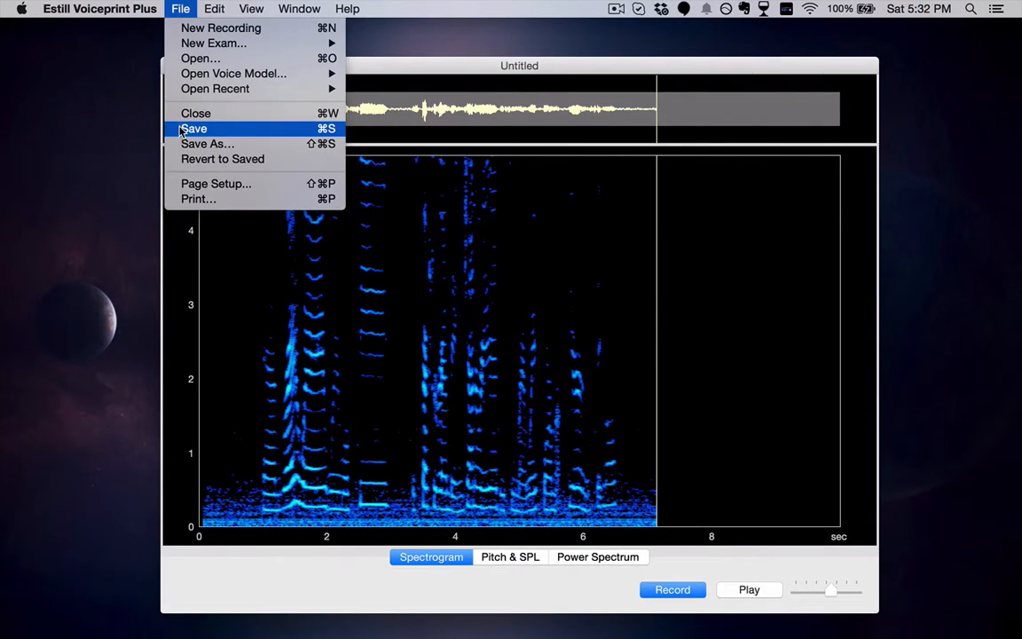
pyautogui.moveTo(195, 113)
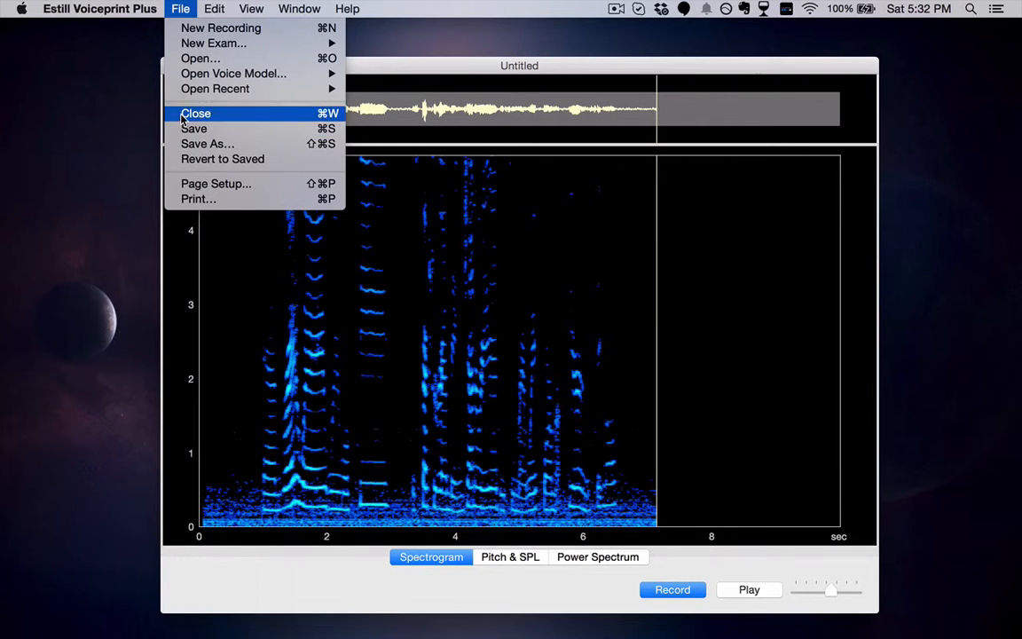
pyautogui.click(195, 113)
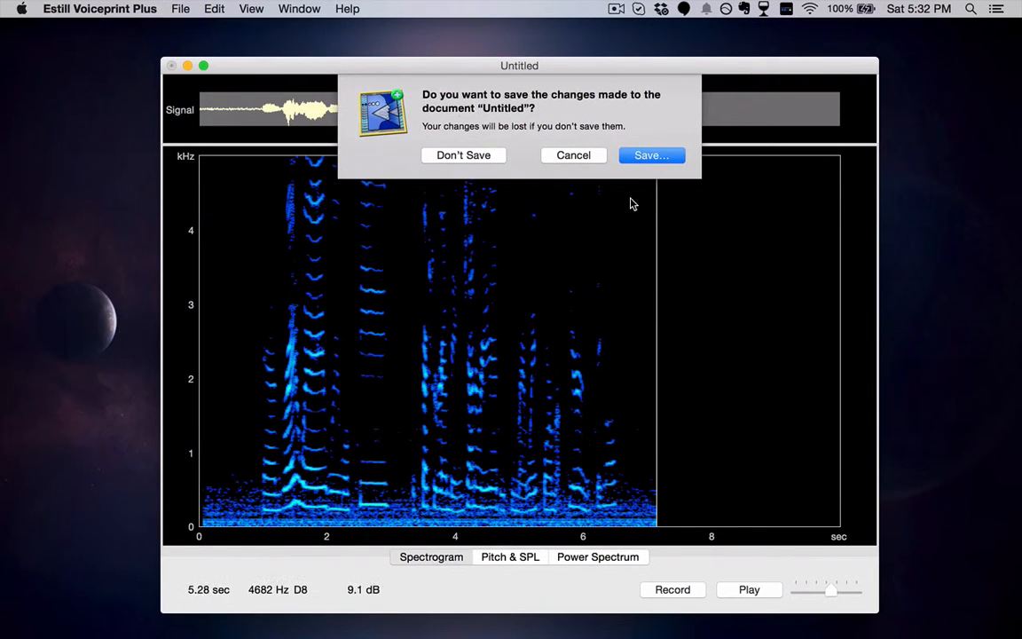
pyautogui.click(463, 155)
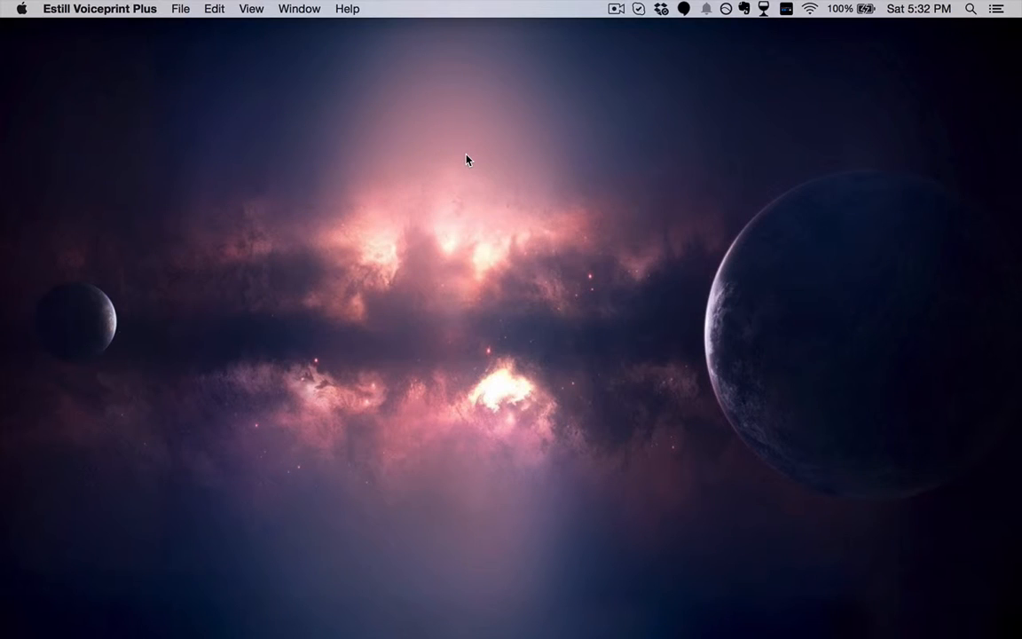
# - Create a new CFP exam via File > New Exam and save it to the Desktop as Test CFP
pyautogui.click(180, 9)
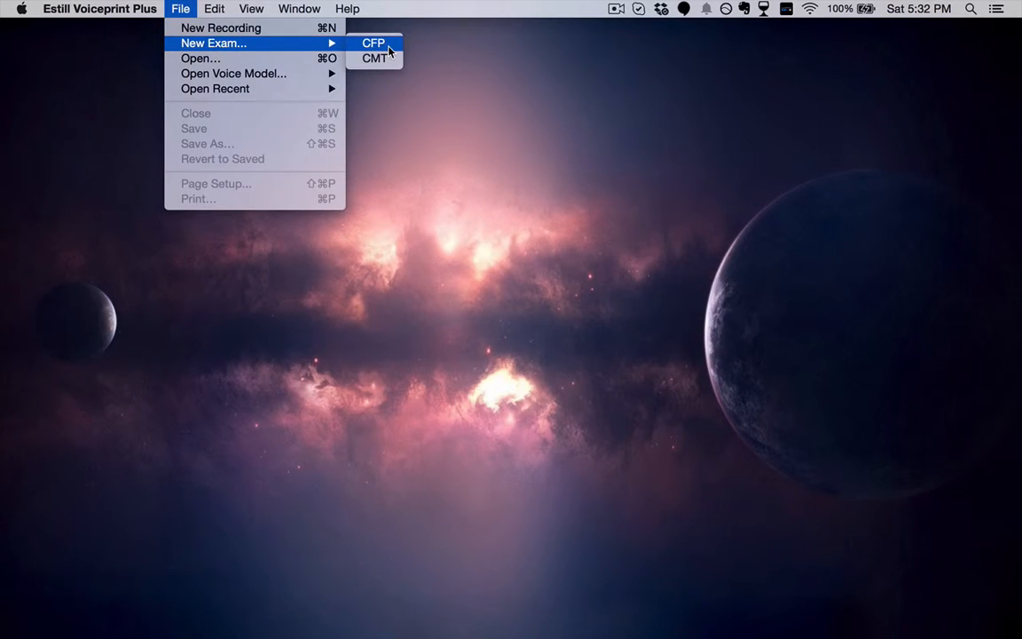
pyautogui.click(372, 43)
pyautogui.write('Test CFP')
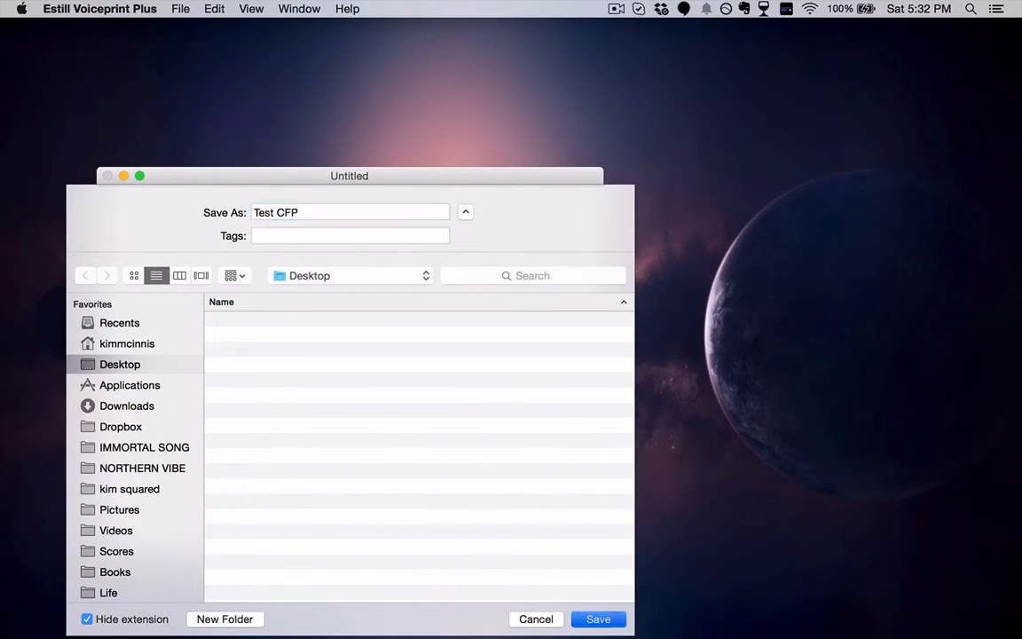
pyautogui.click(598, 618)
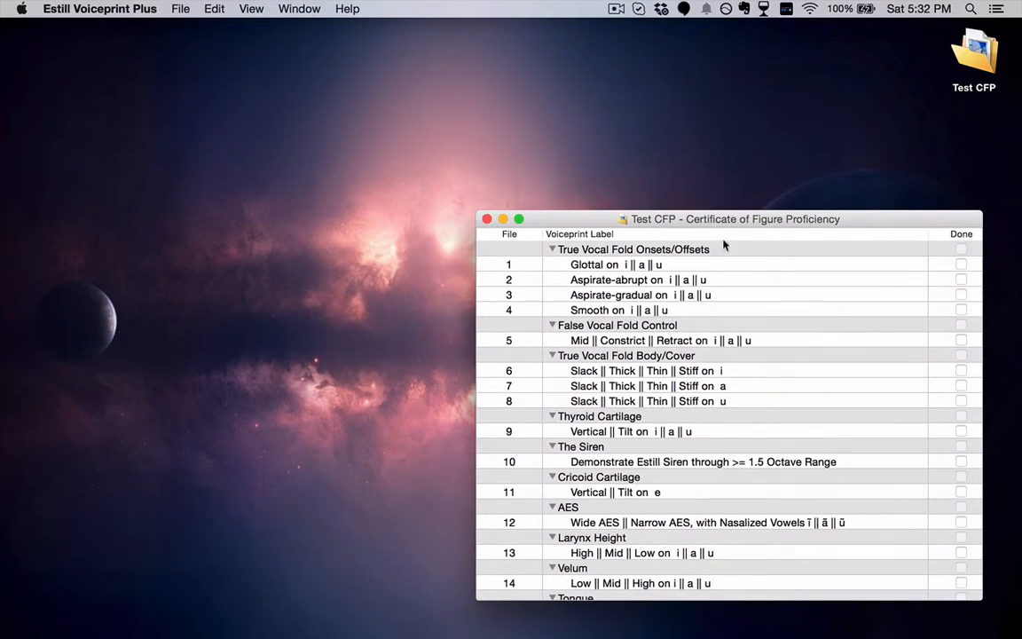
pyautogui.moveTo(676, 417)
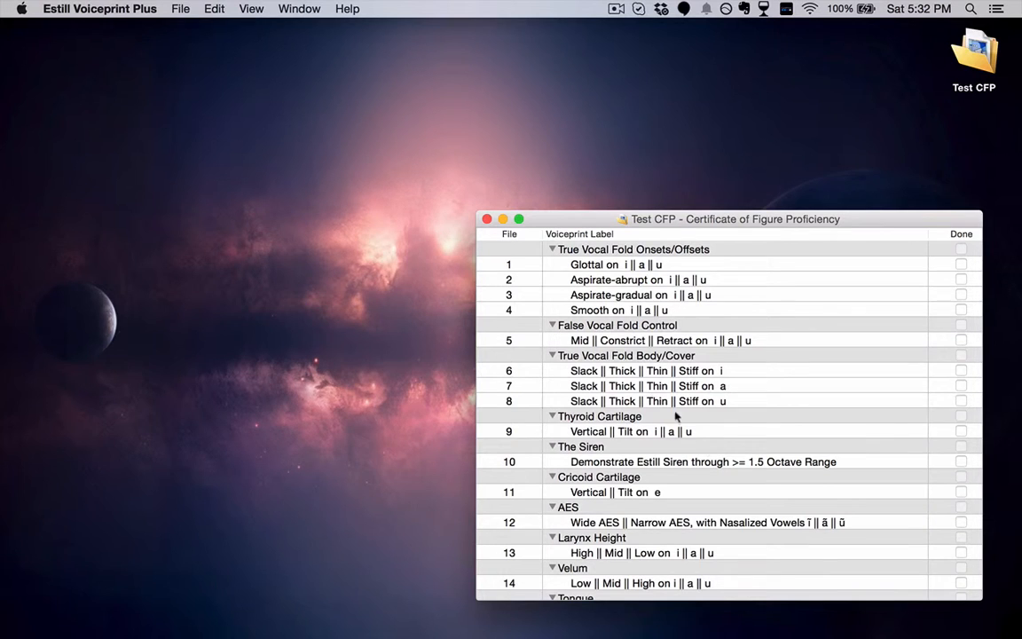
# - Record about six seconds of true vocal fold onsets into File 1, then close its recording window
pyautogui.doubleClick(615, 265)
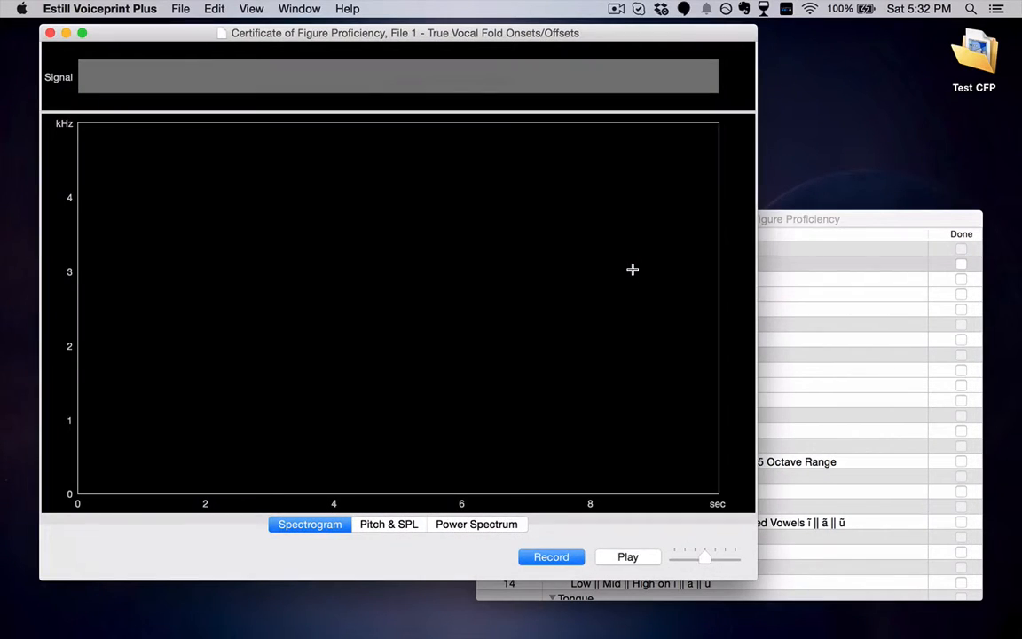
pyautogui.click(551, 557)
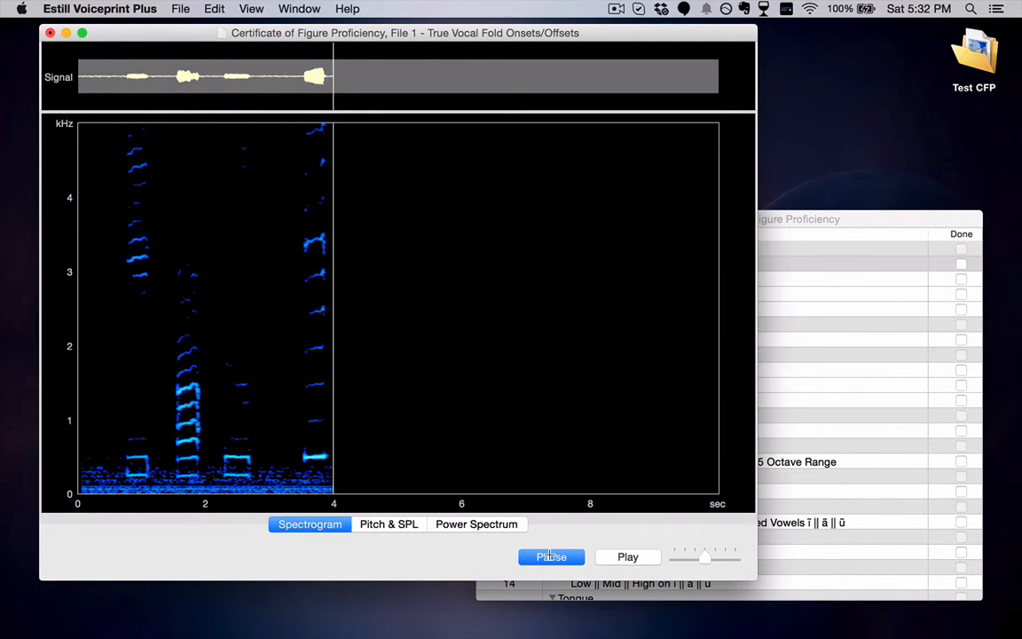
pyautogui.click(551, 557)
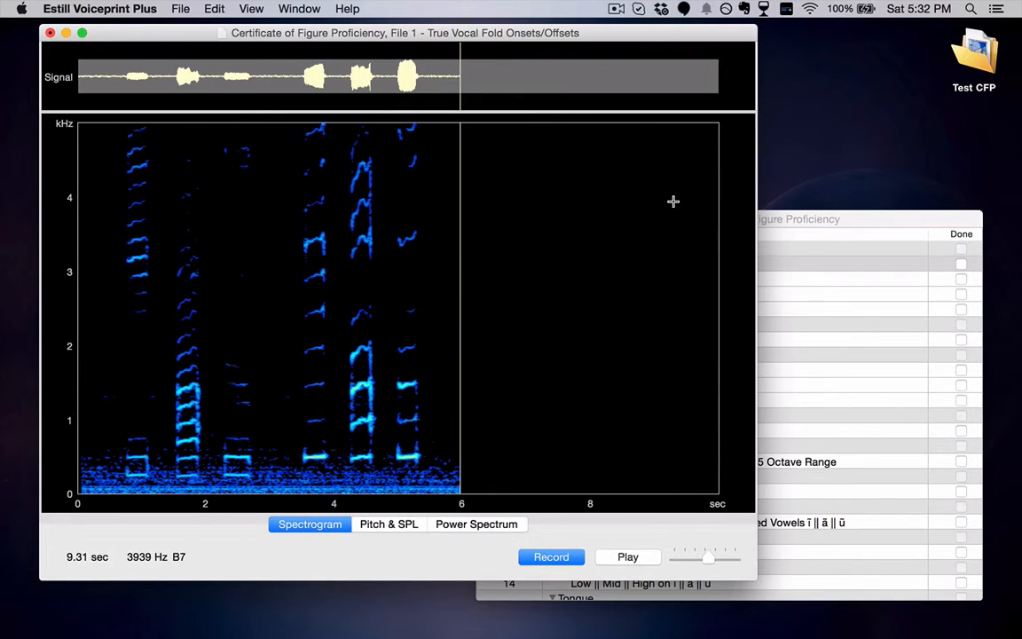
pyautogui.click(180, 8)
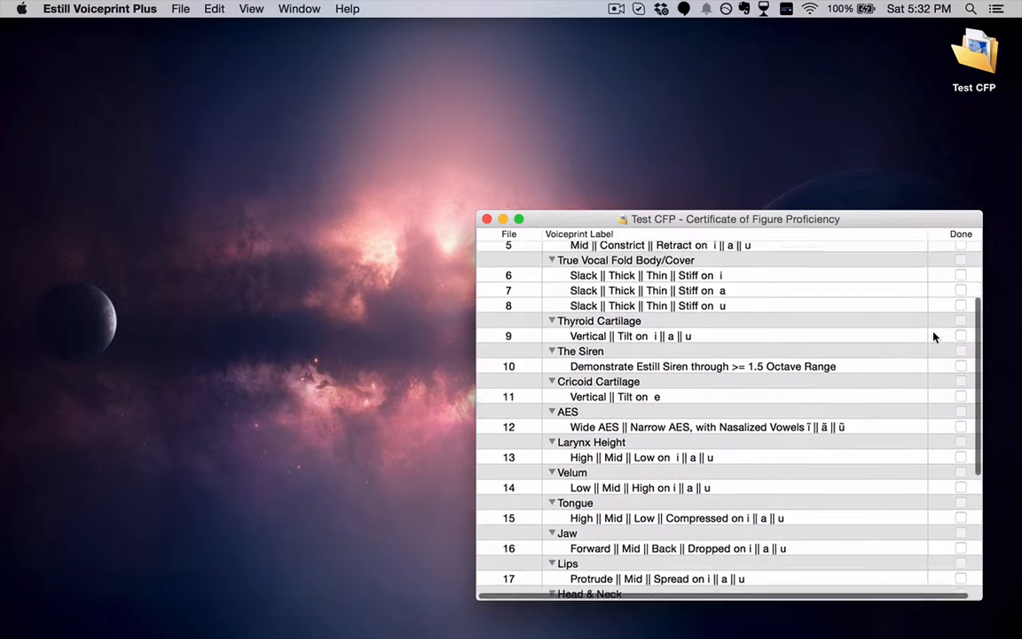
# - Scroll the Test CFP checklist before closing the exam window
pyautogui.scroll(-3)
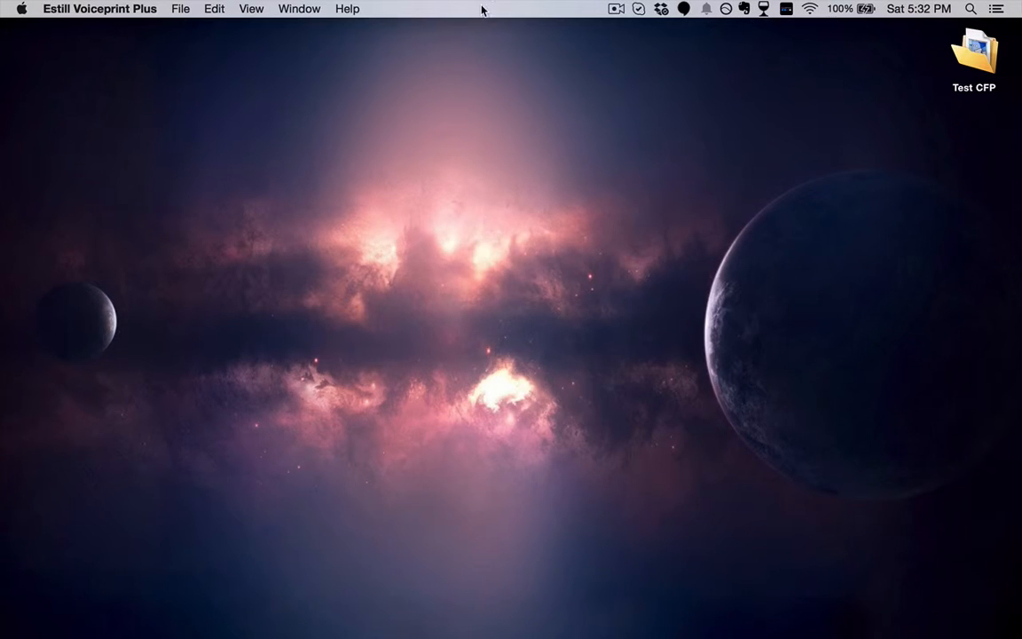
pyautogui.moveTo(578, 74)
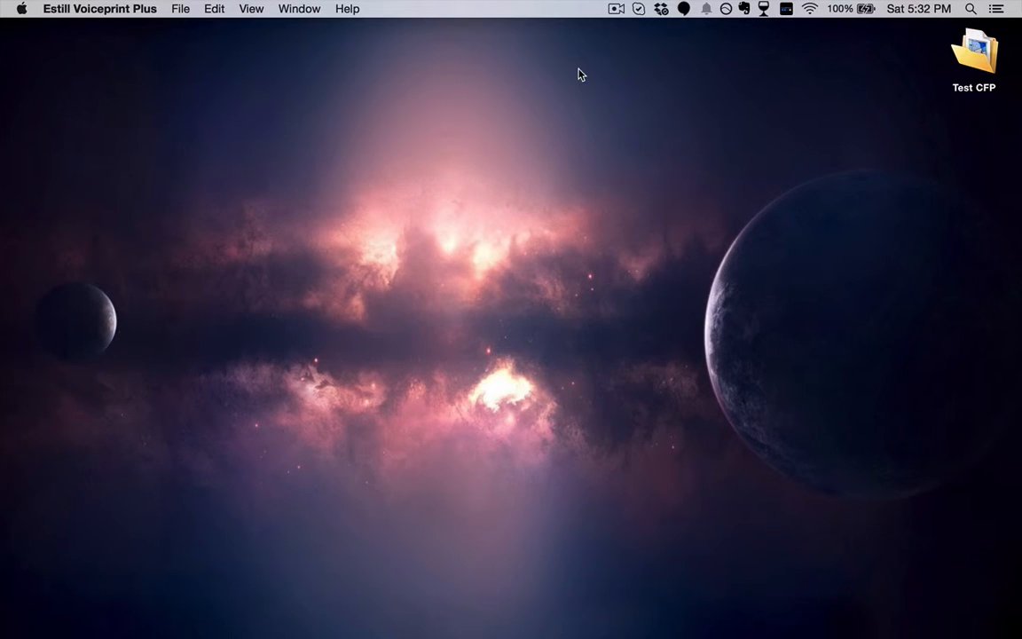
pyautogui.moveTo(584, 447)
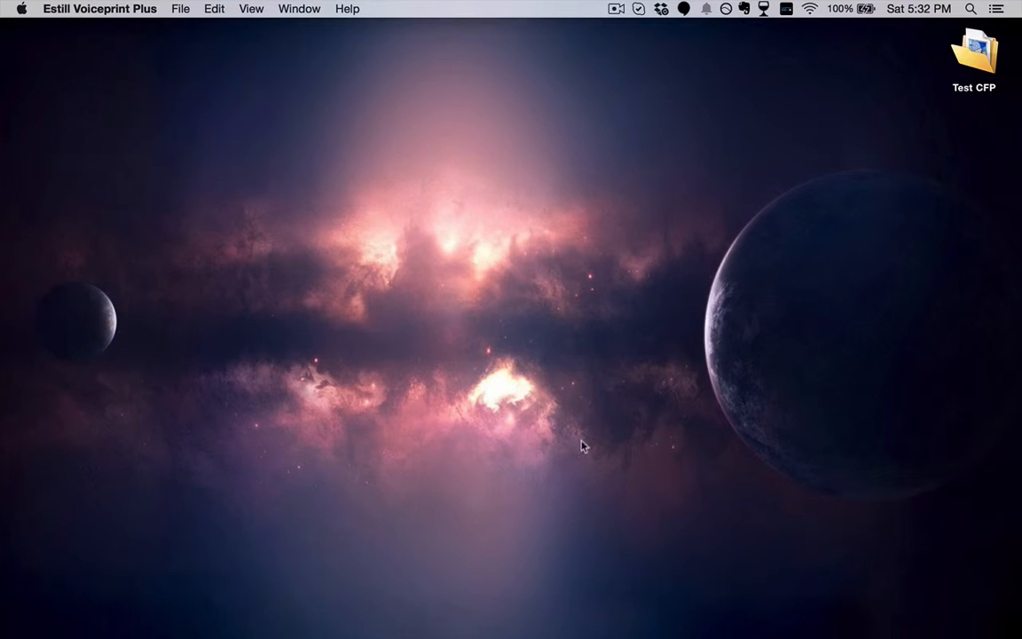
pyautogui.moveTo(182, 173)
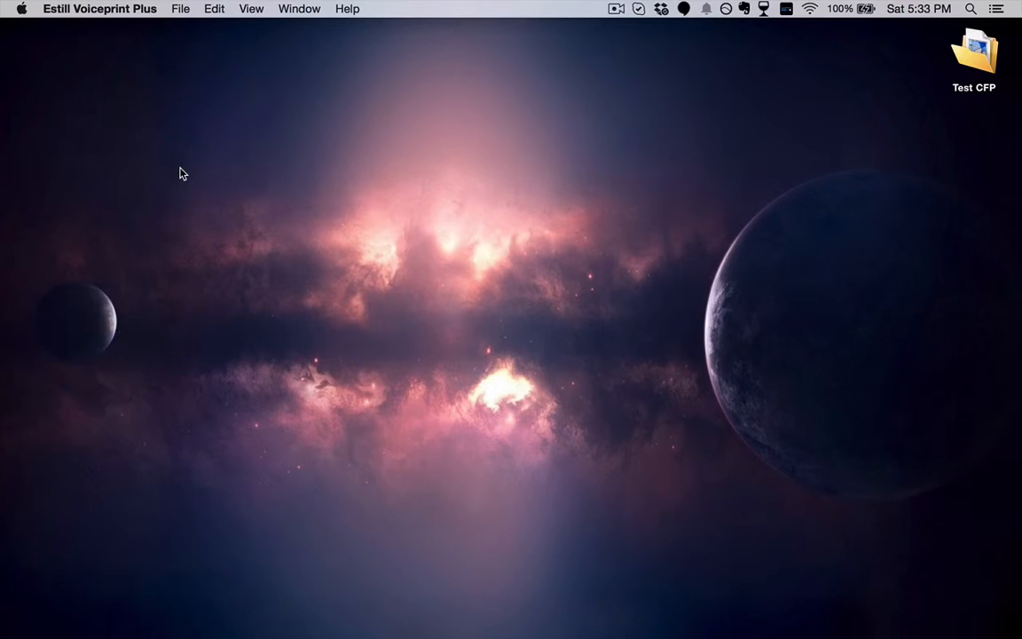
pyautogui.moveTo(89, 42)
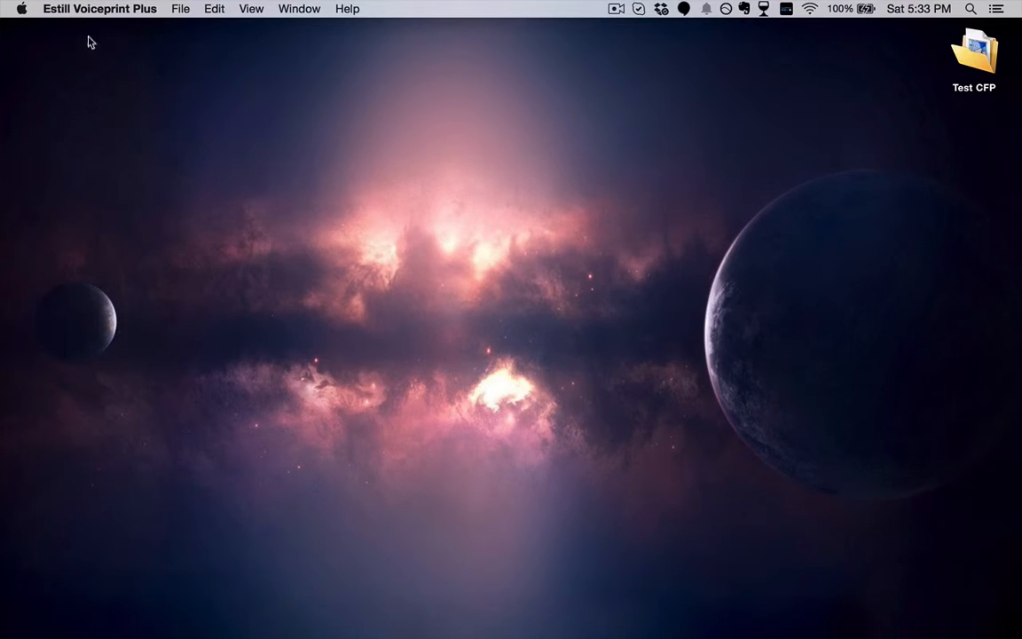
pyautogui.moveTo(181, 12)
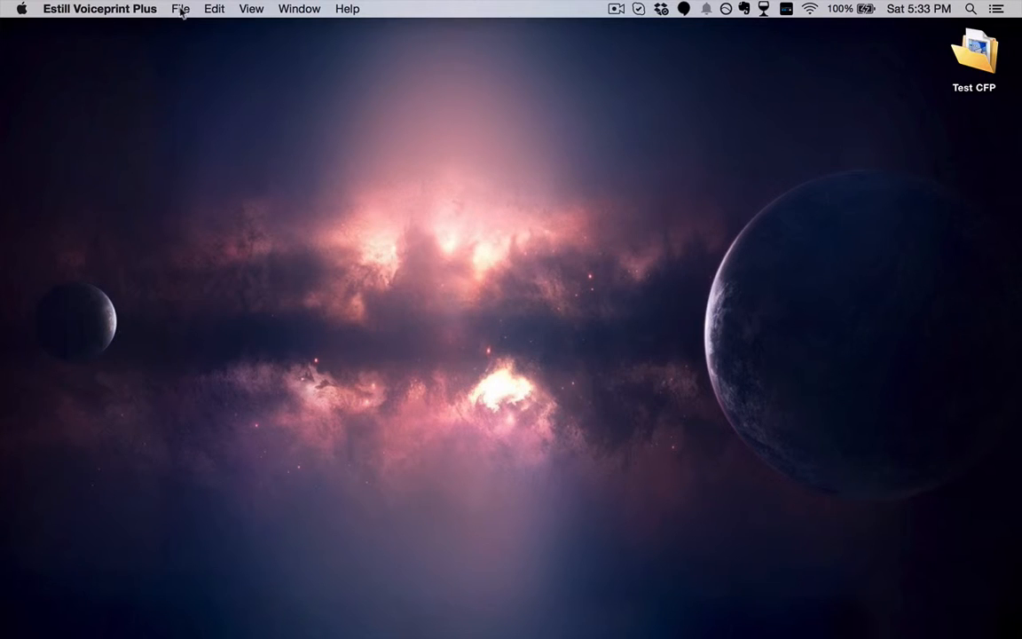
pyautogui.moveTo(348, 11)
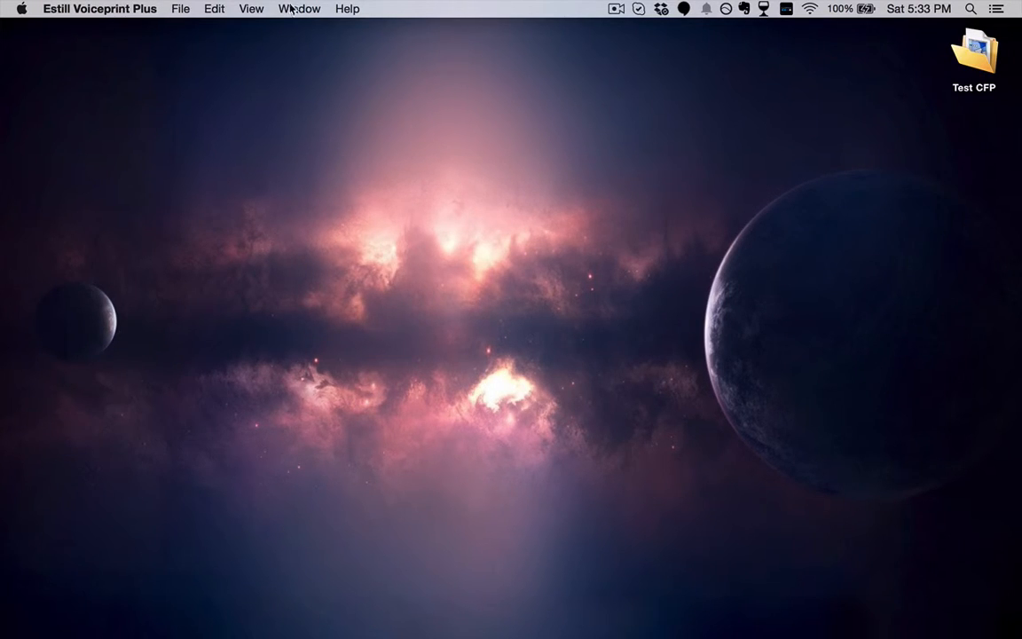
# - Open Voiceprint Help from the Help menu and go to the 'What's different on a Mac?' topic
pyautogui.click(347, 8)
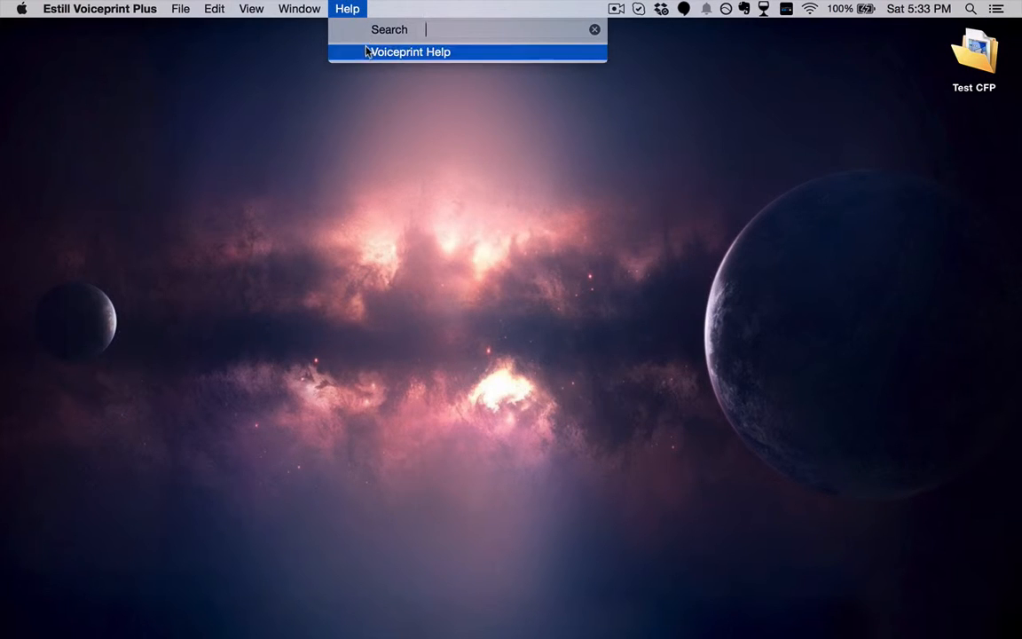
pyautogui.click(410, 51)
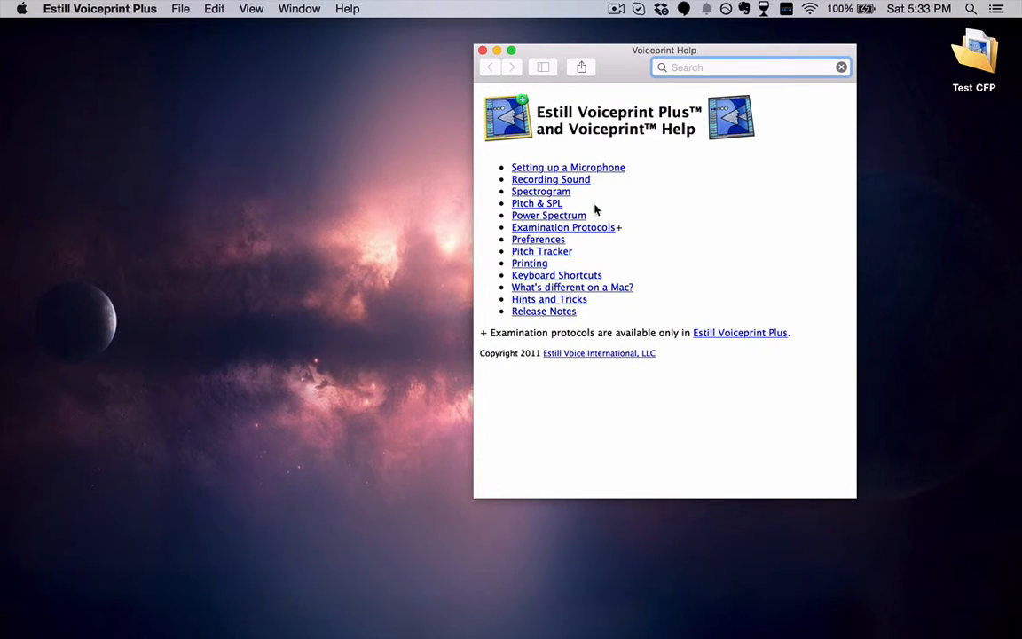
pyautogui.moveTo(535, 313)
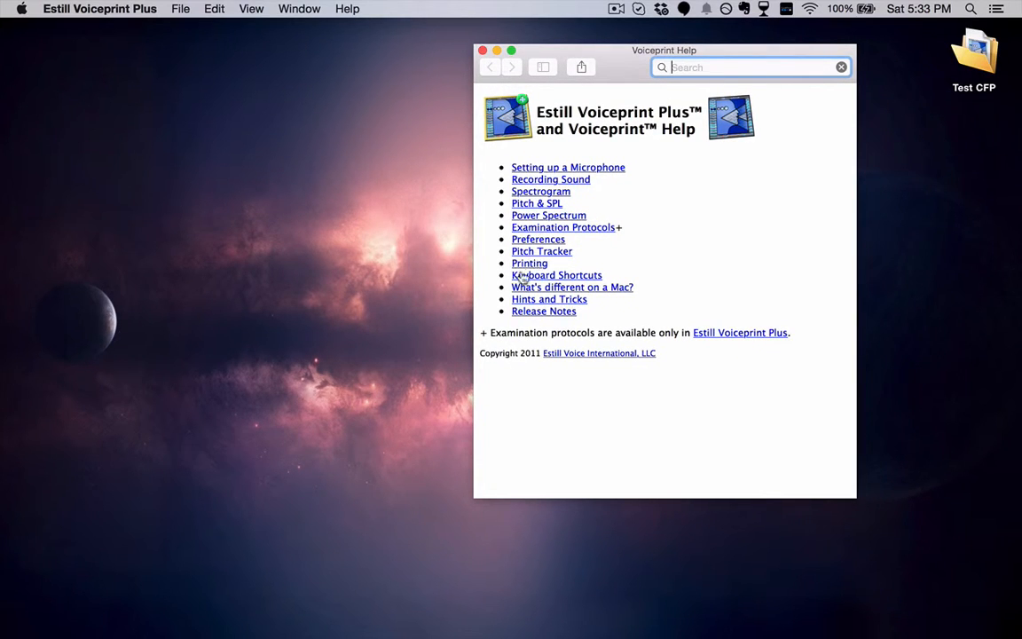
pyautogui.moveTo(613, 289)
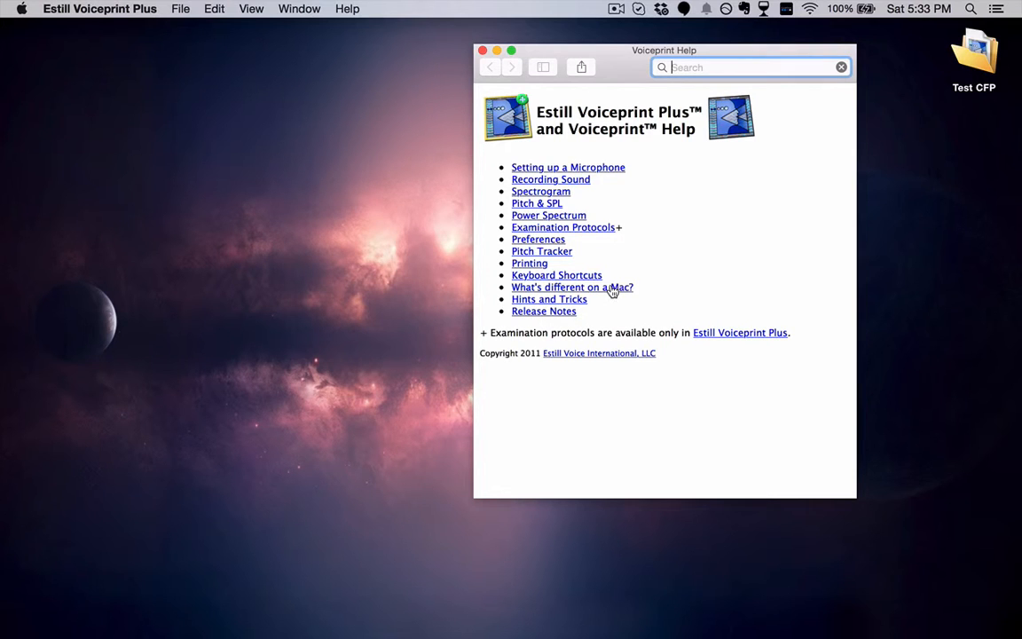
pyautogui.click(572, 287)
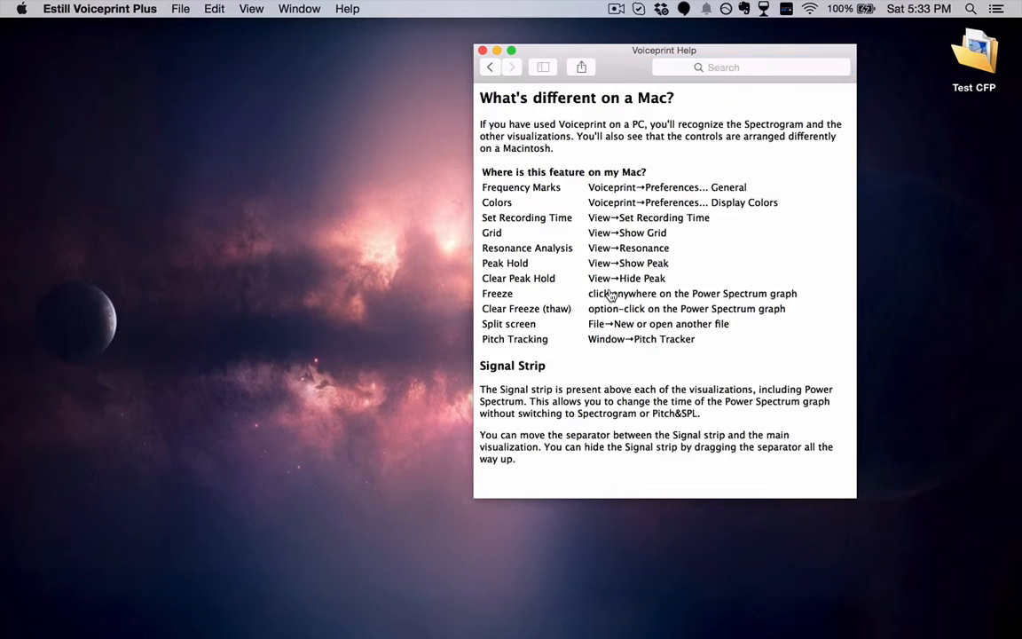
pyautogui.moveTo(495, 203)
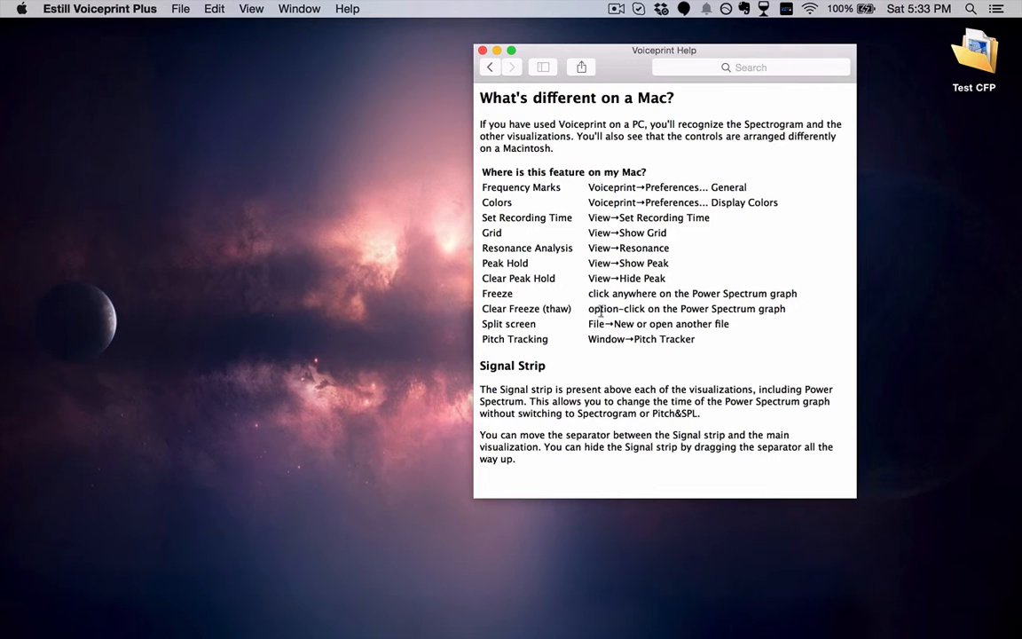
pyautogui.moveTo(555, 213)
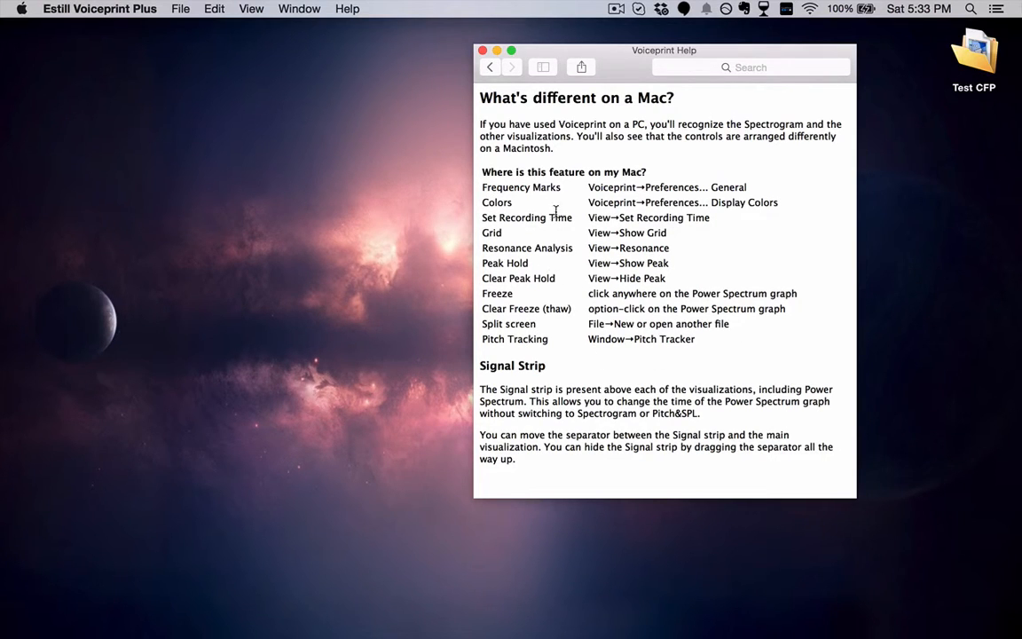